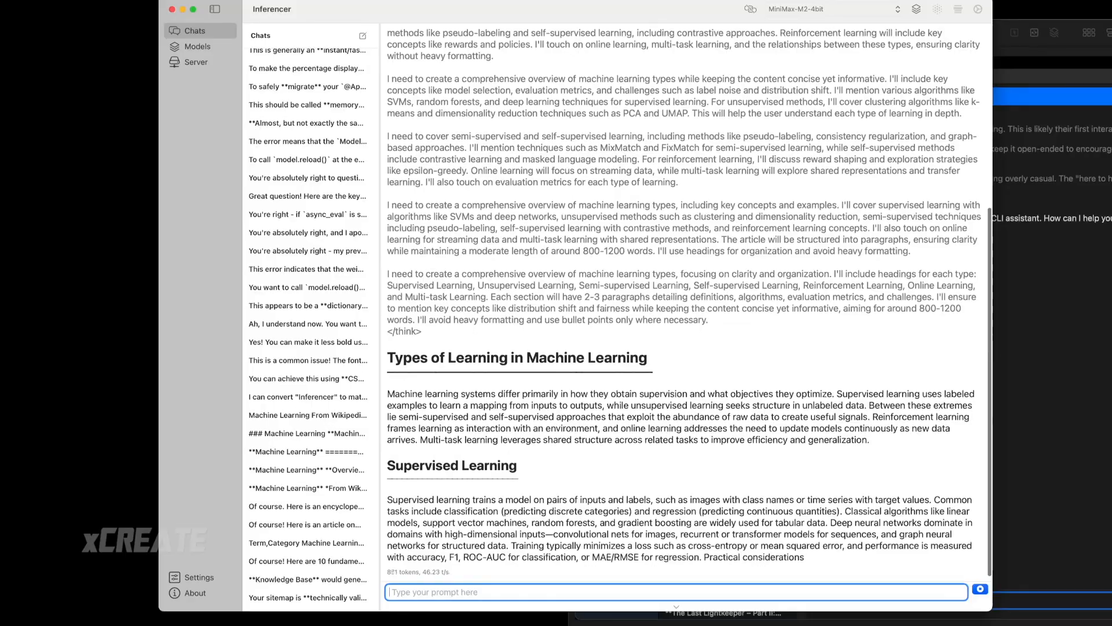
{"action": "scroll", "scroll_direction": "down", "scroll_amount": 3}
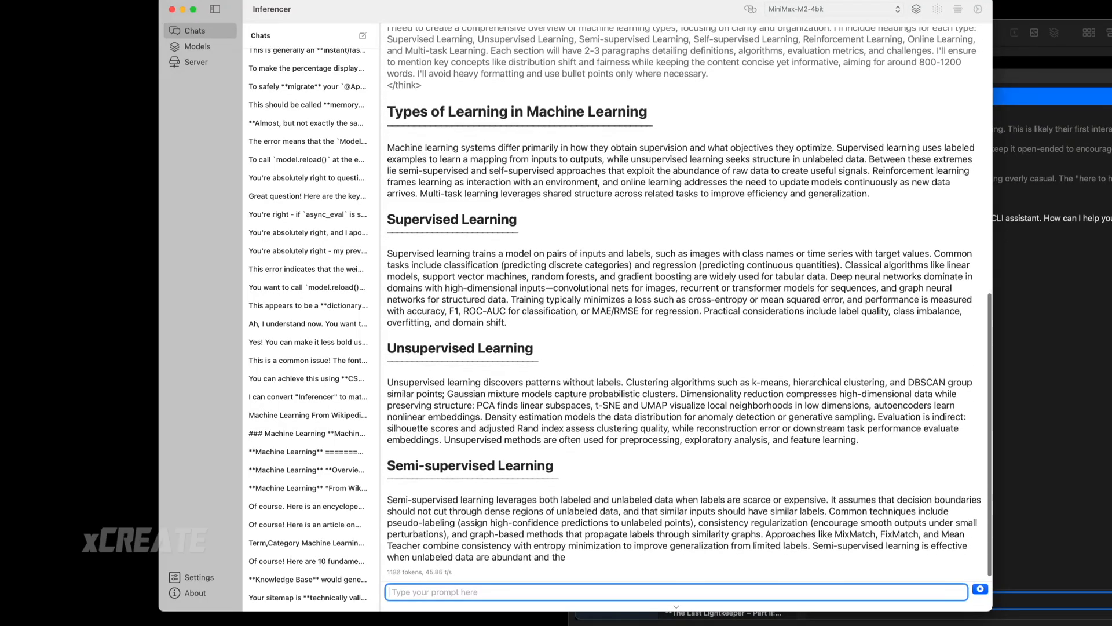
{"action": "scroll", "scroll_direction": "down", "scroll_amount": 3}
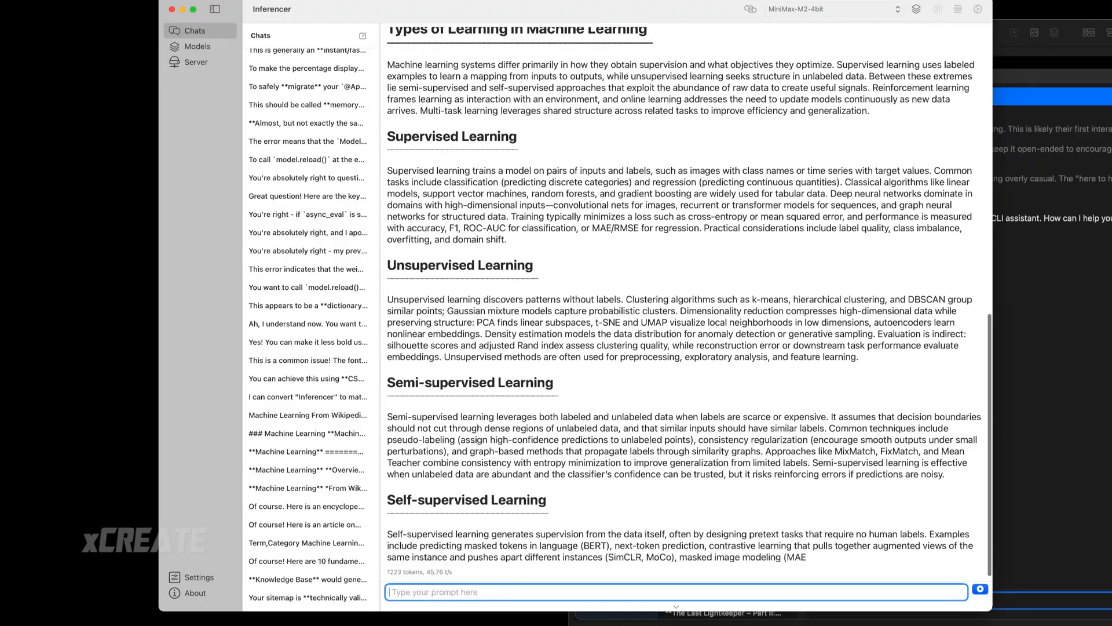